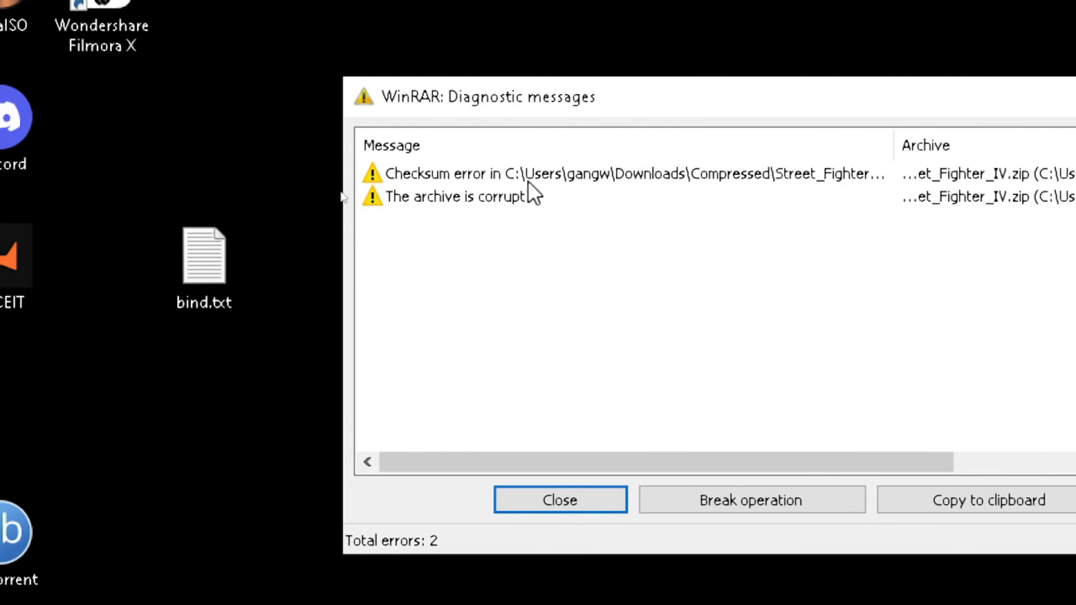
pyautogui.moveTo(279, 217)
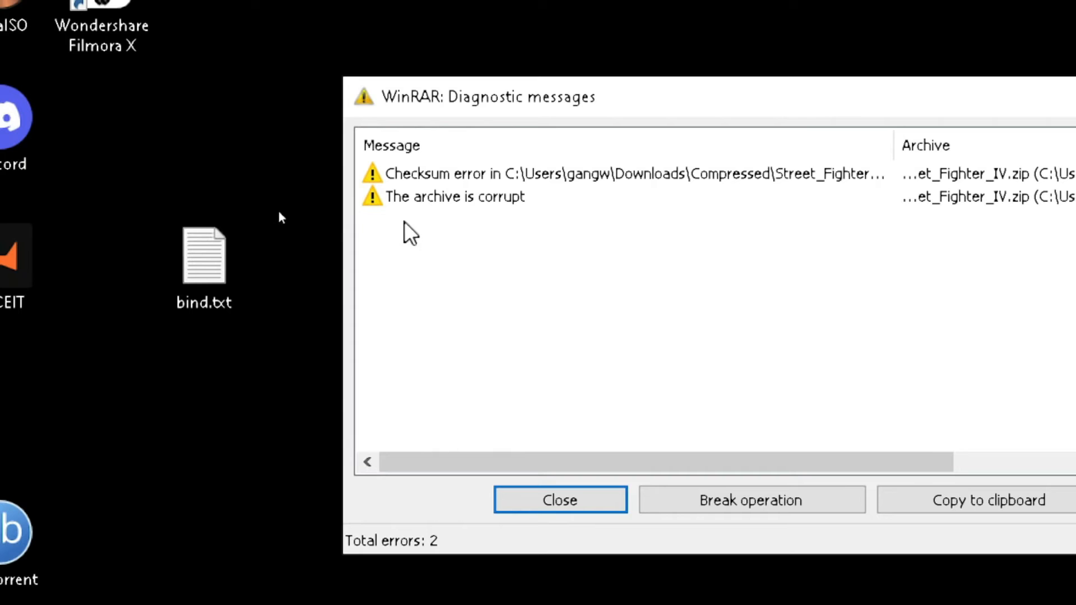
pyautogui.moveTo(445, 274)
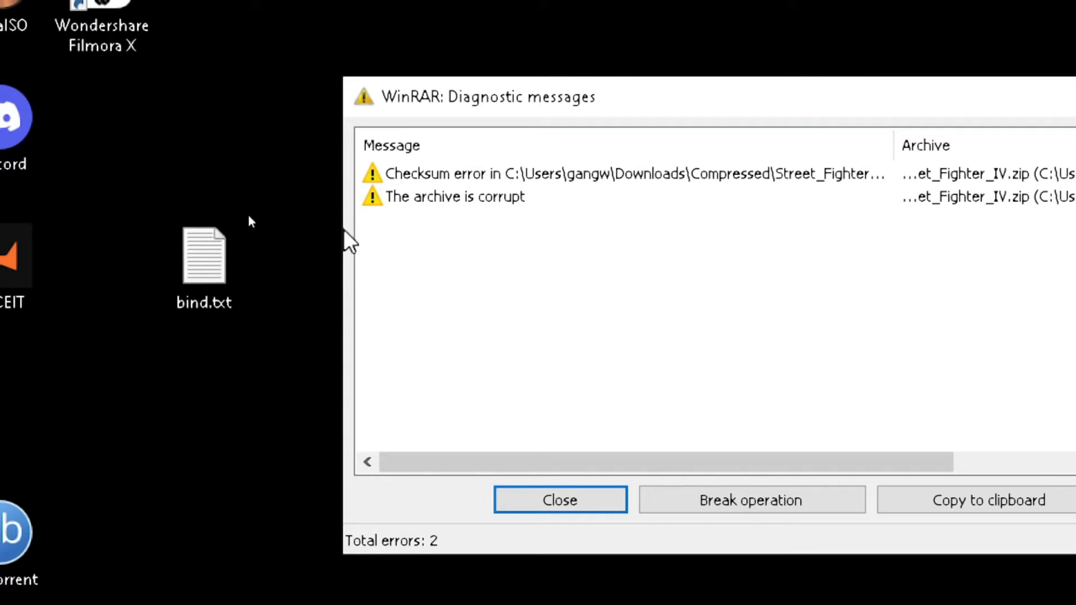
pyautogui.moveTo(513, 283)
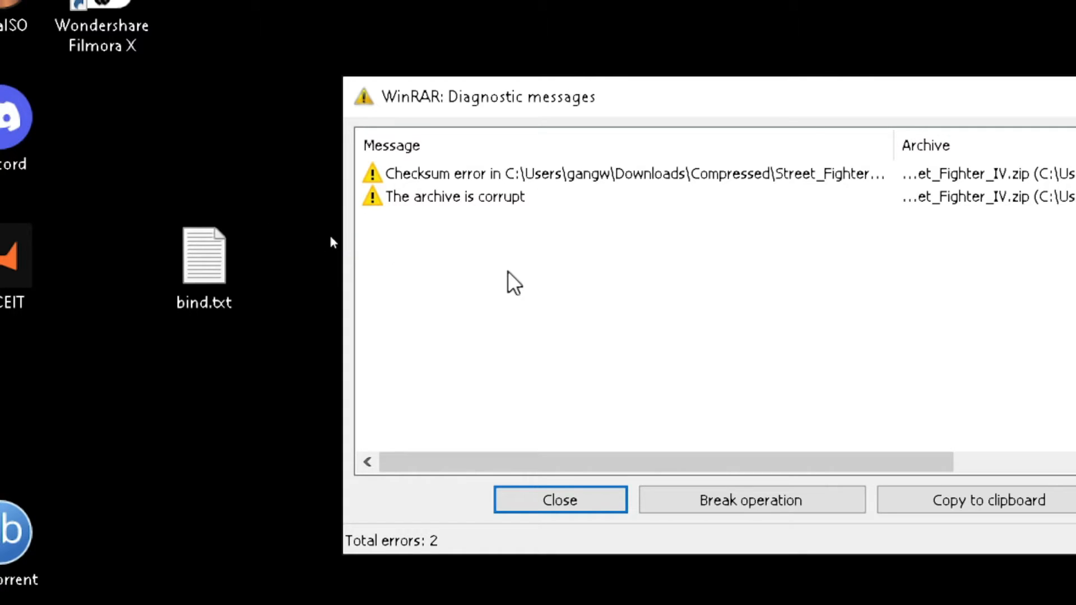
pyautogui.moveTo(508, 278)
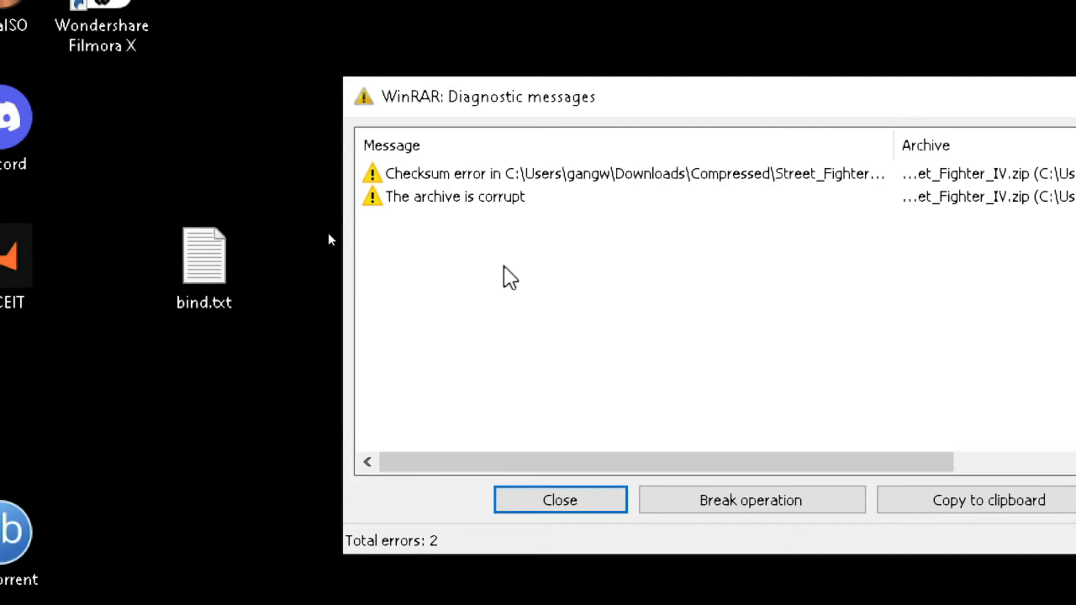
# - Dismiss the WinRAR checksum errors and view the extracted Street_Fighter_IV folder lacking data_iso.bin
pyautogui.click(559, 499)
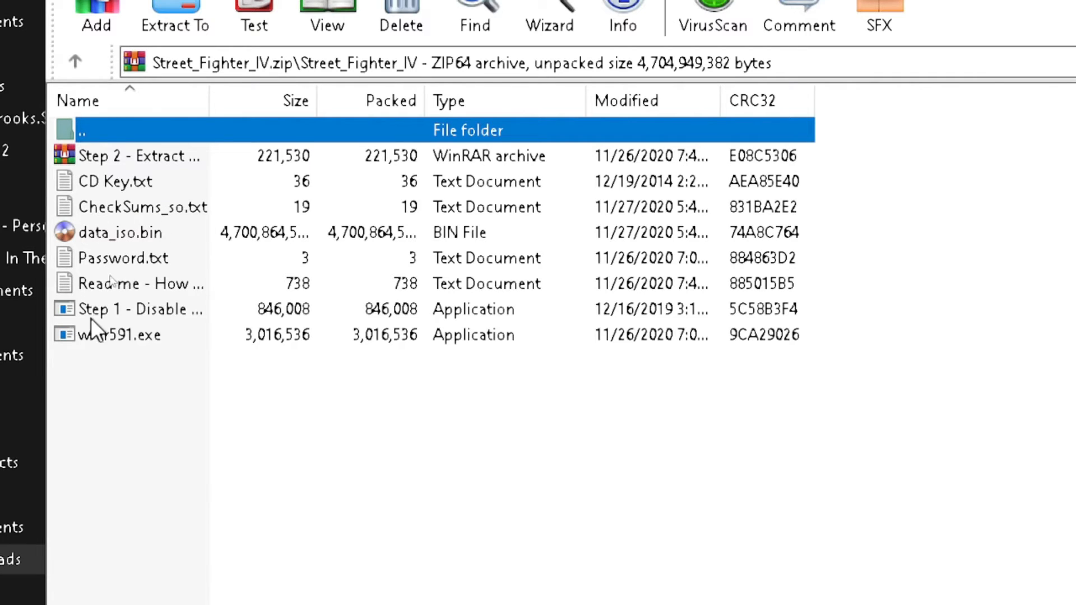
pyautogui.moveTo(134, 243)
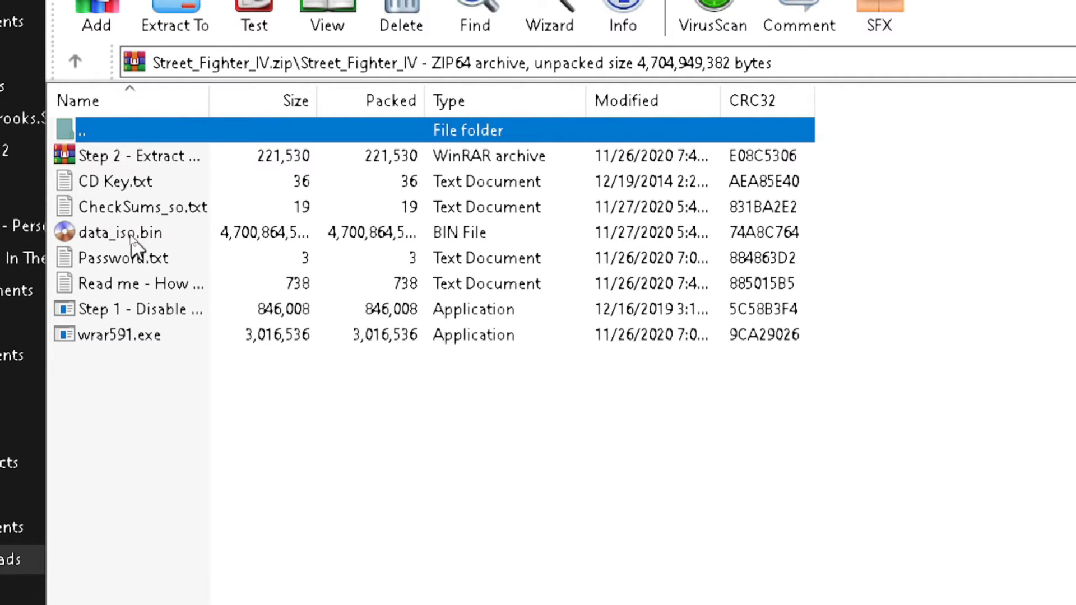
pyautogui.moveTo(155, 249)
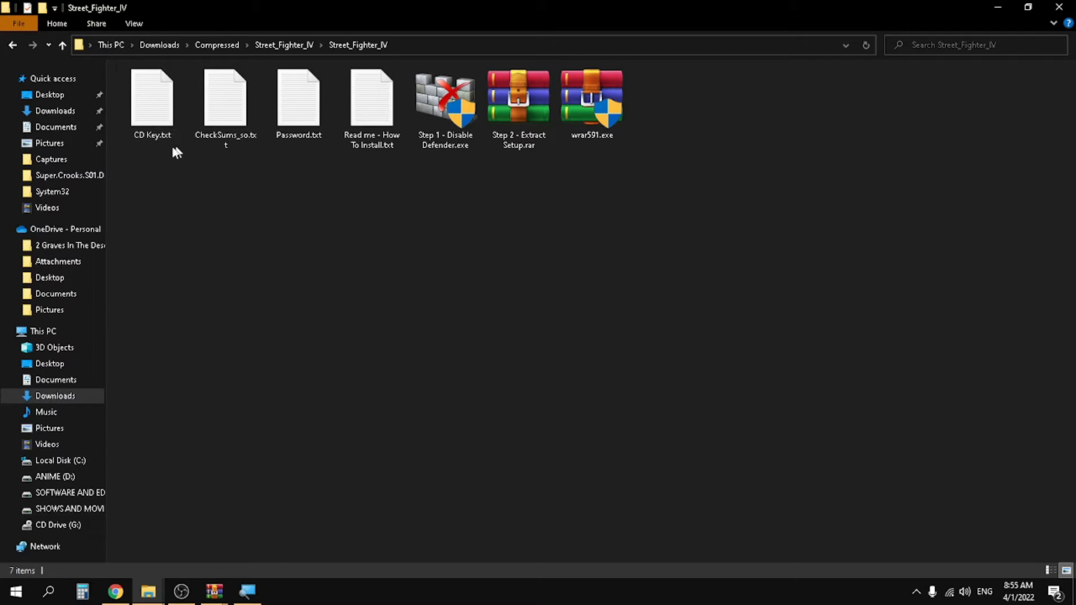
pyautogui.click(225, 103)
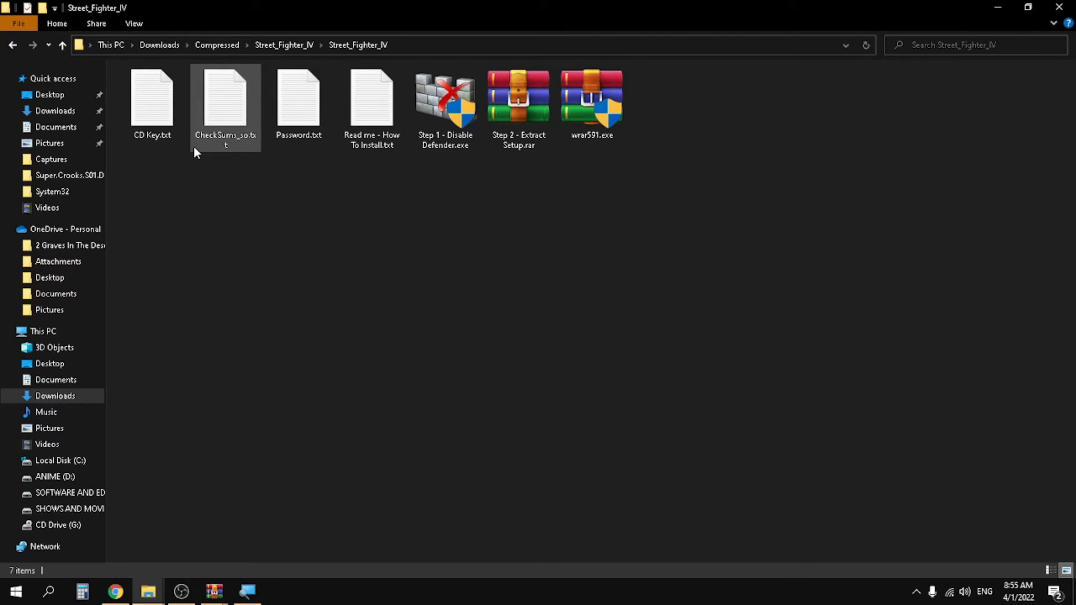
pyautogui.click(368, 230)
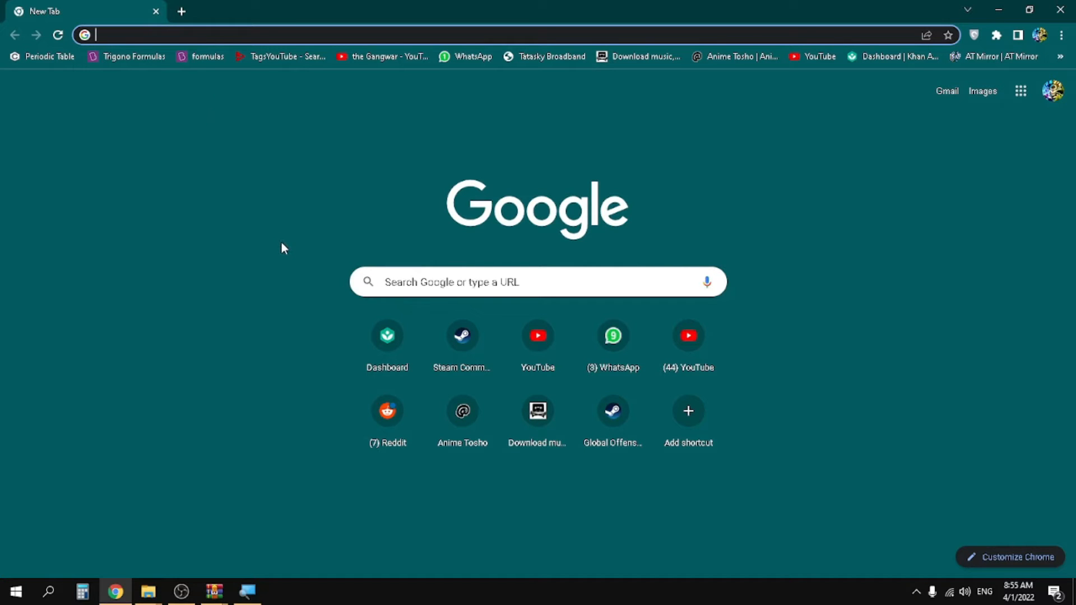
# - Search '7zip' in Chrome, reach 7-zip.org and download the 64-bit x64 installer for 21.07
pyautogui.write('7zip')
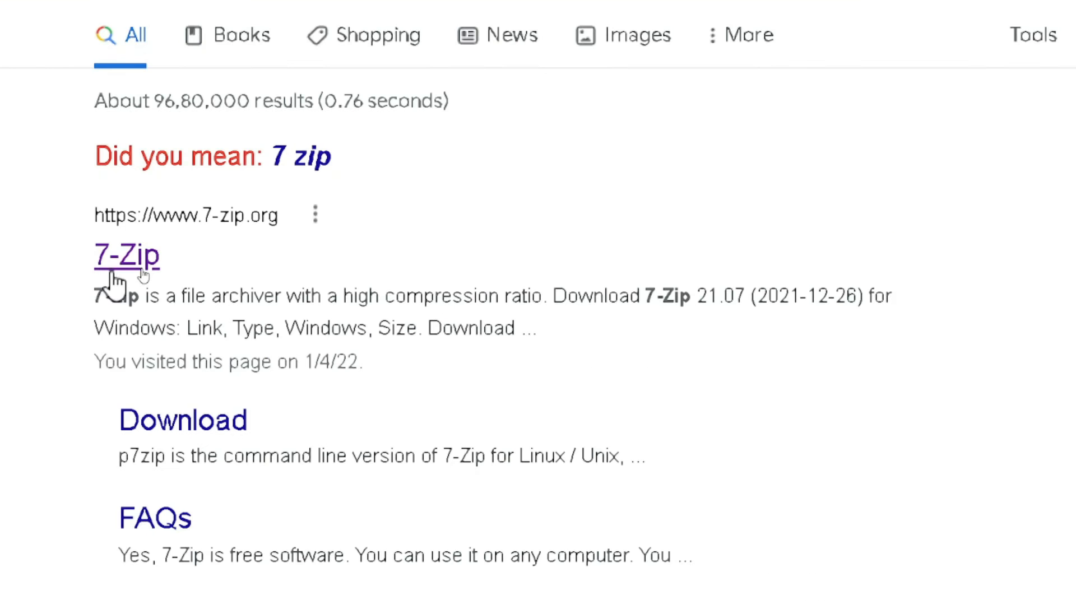
pyautogui.click(126, 255)
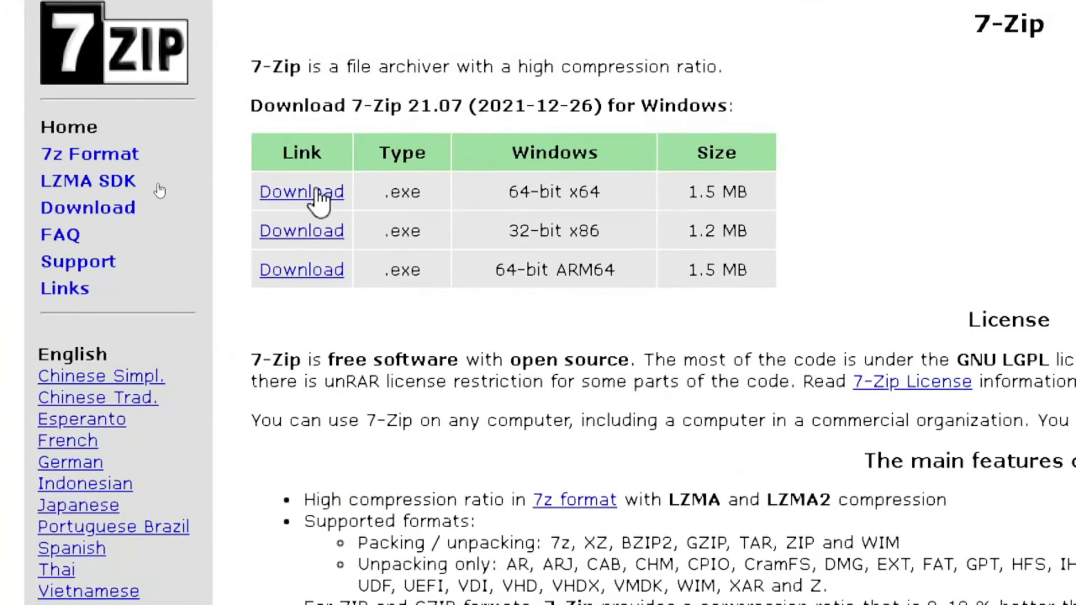
pyautogui.click(300, 191)
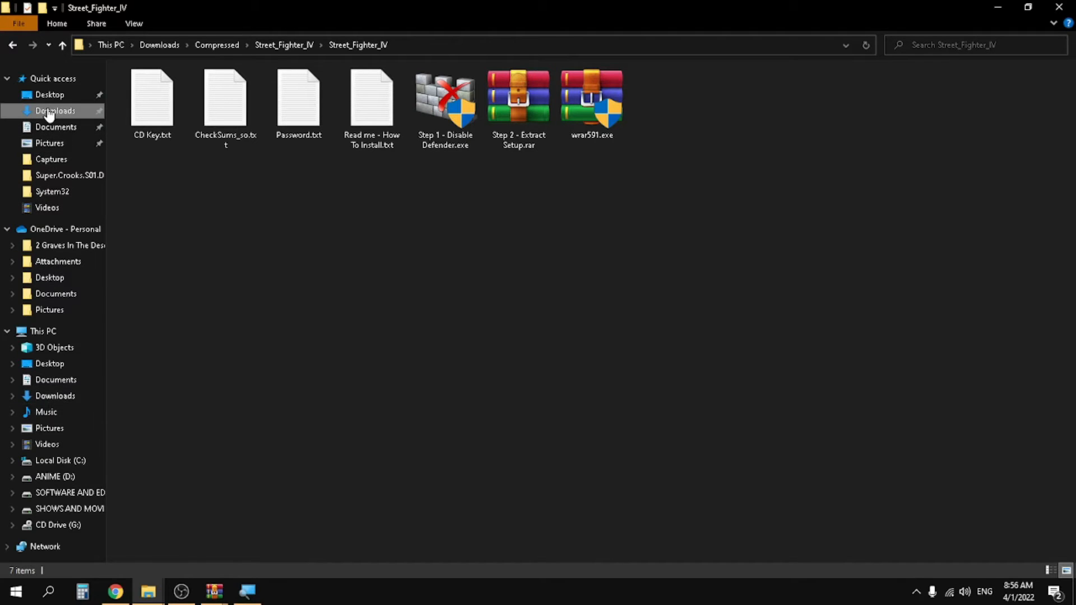
# - Run 7z2107-x64.exe from Downloads and install 7-Zip 21.07, closing the finished installer
pyautogui.click(55, 111)
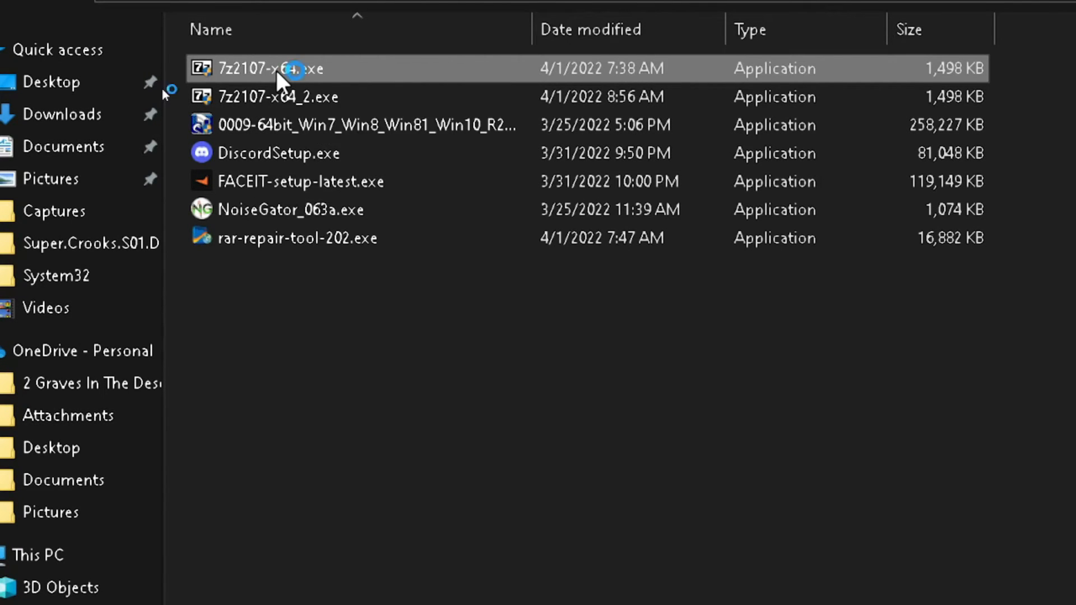
pyautogui.doubleClick(276, 68)
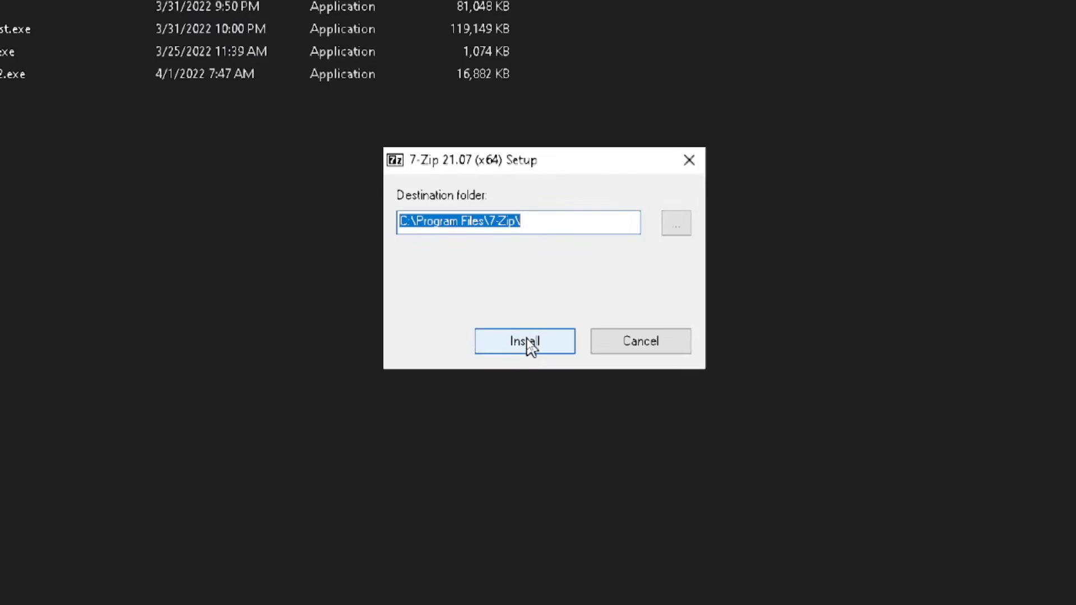
pyautogui.click(524, 341)
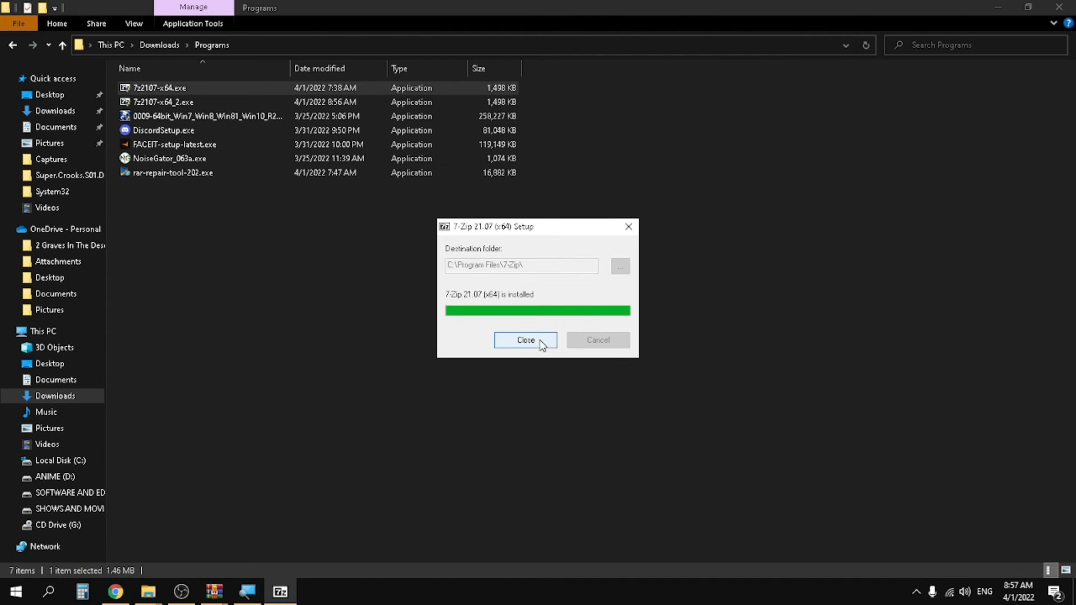
pyautogui.click(526, 340)
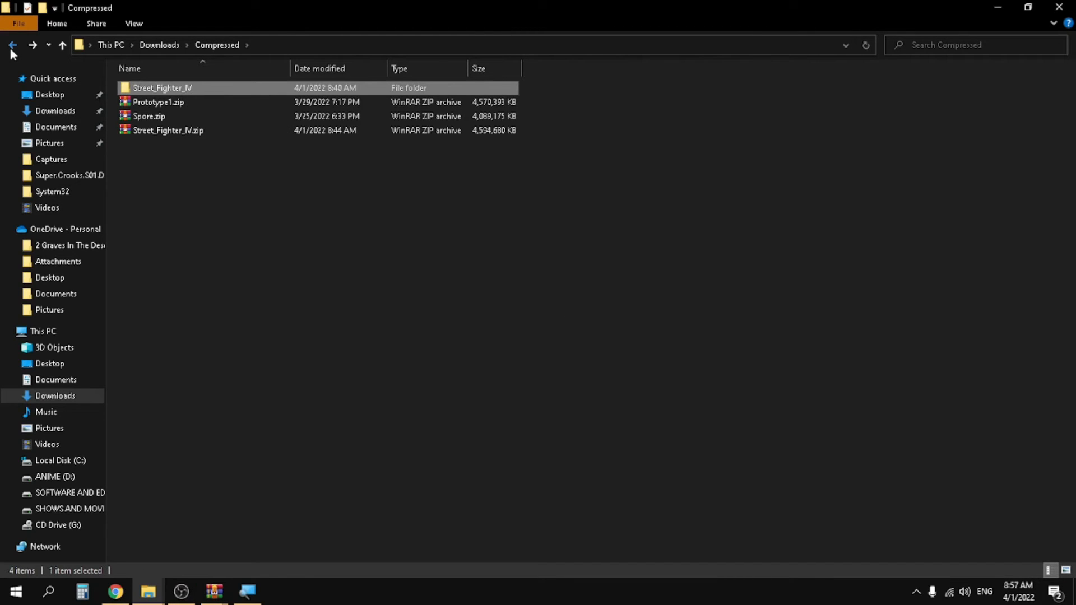
pyautogui.moveTo(195, 174)
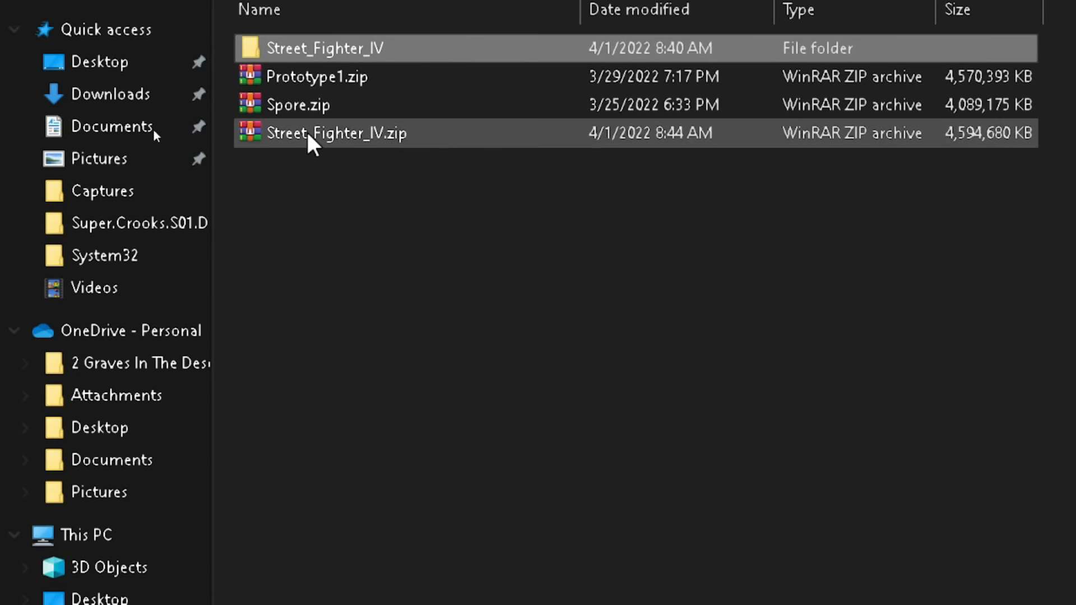
# - Extract Street_Fighter_IV.zip via 7-Zip into its own Street_Fighter_IV folder
pyautogui.rightClick(336, 134)
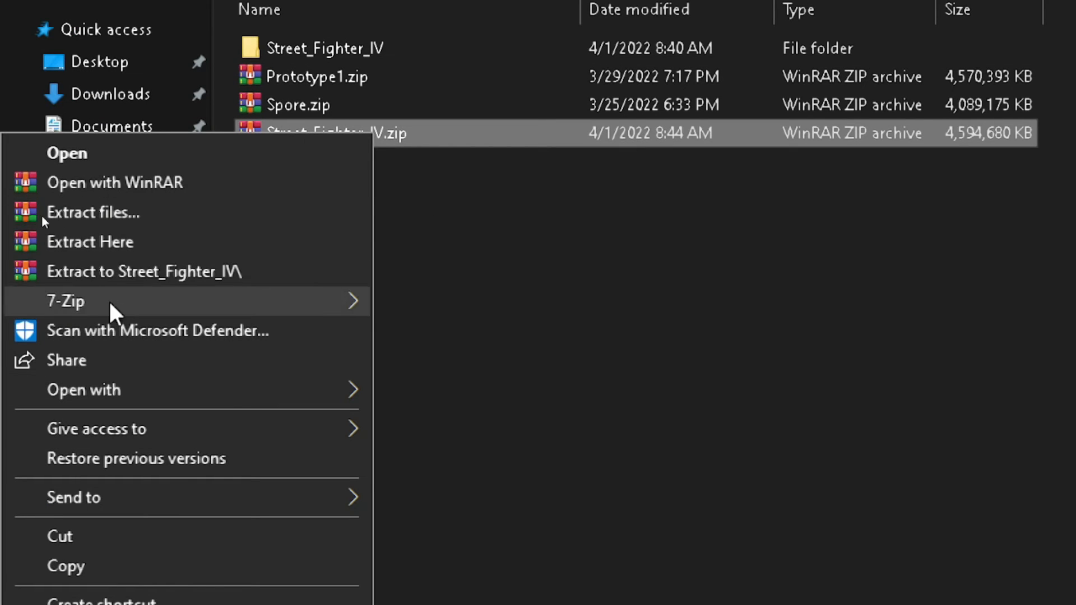
pyautogui.moveTo(65, 300)
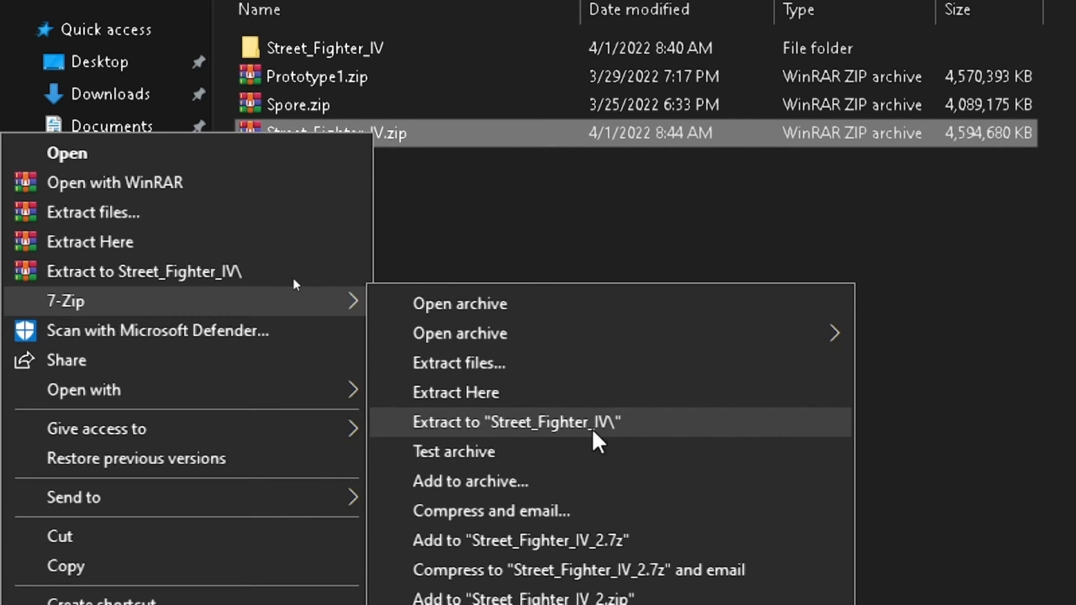
pyautogui.click(516, 421)
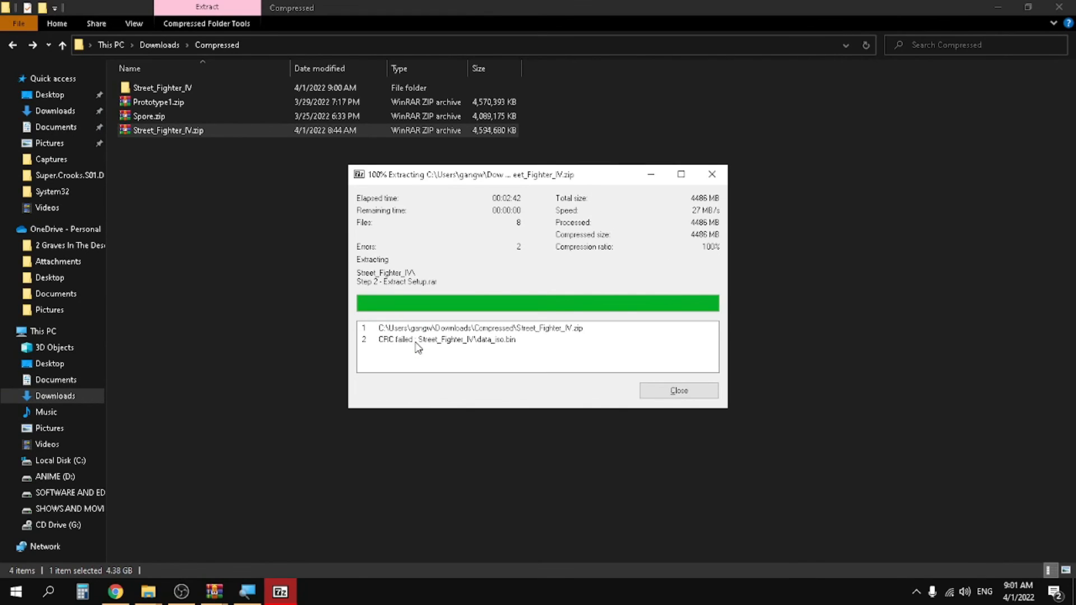
pyautogui.moveTo(615, 410)
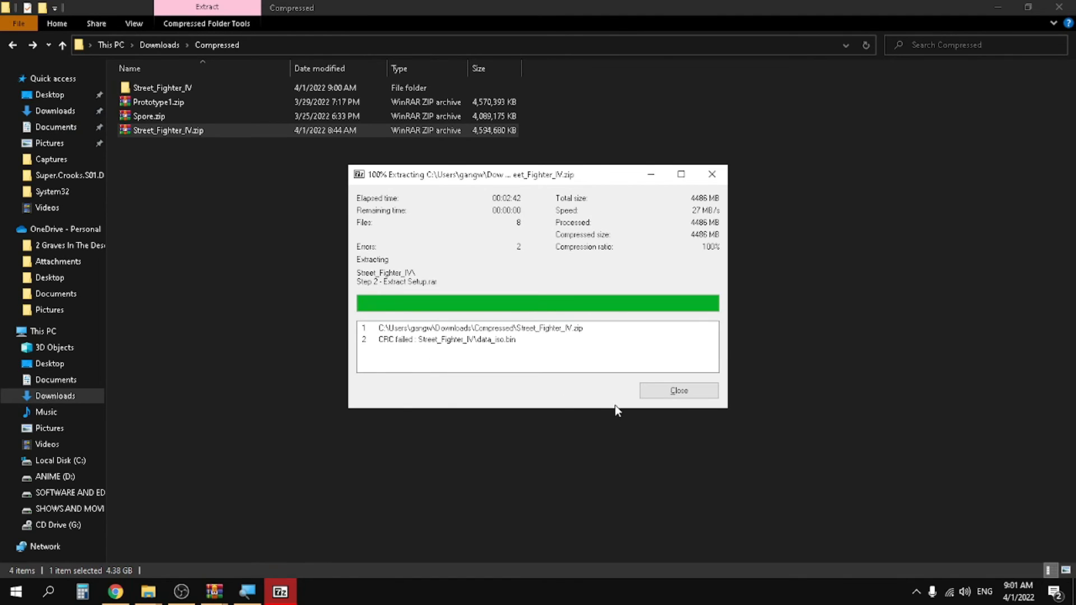
# - Close the 7-Zip extraction report showing the CRC failure on data_iso.bin
pyautogui.click(676, 390)
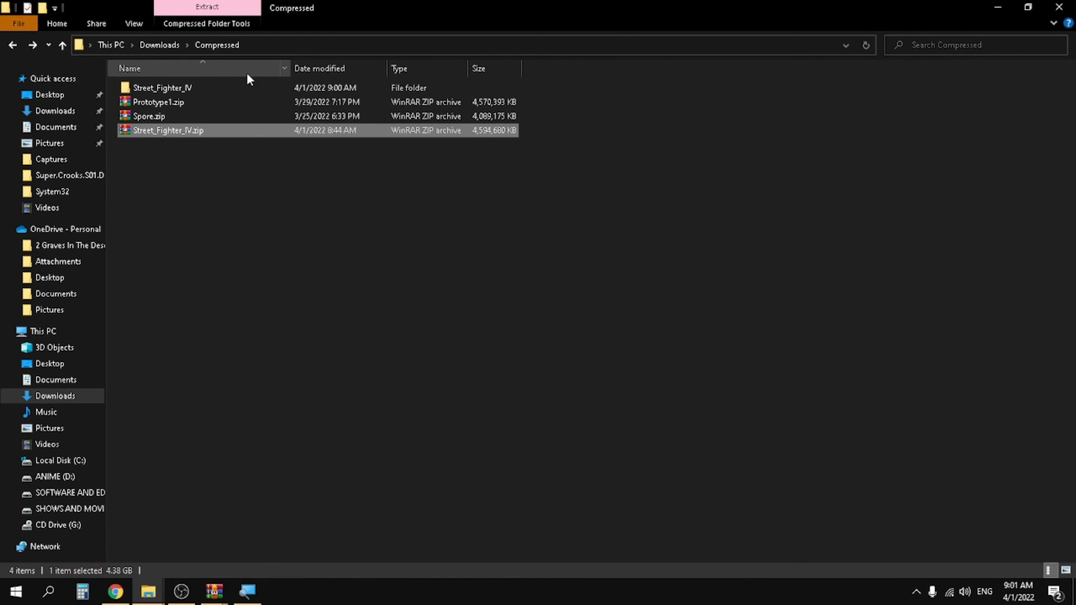
# - Enter the Street_Fighter_IV folder to confirm data_iso.bin (4.37 GB) is present
pyautogui.doubleClick(163, 88)
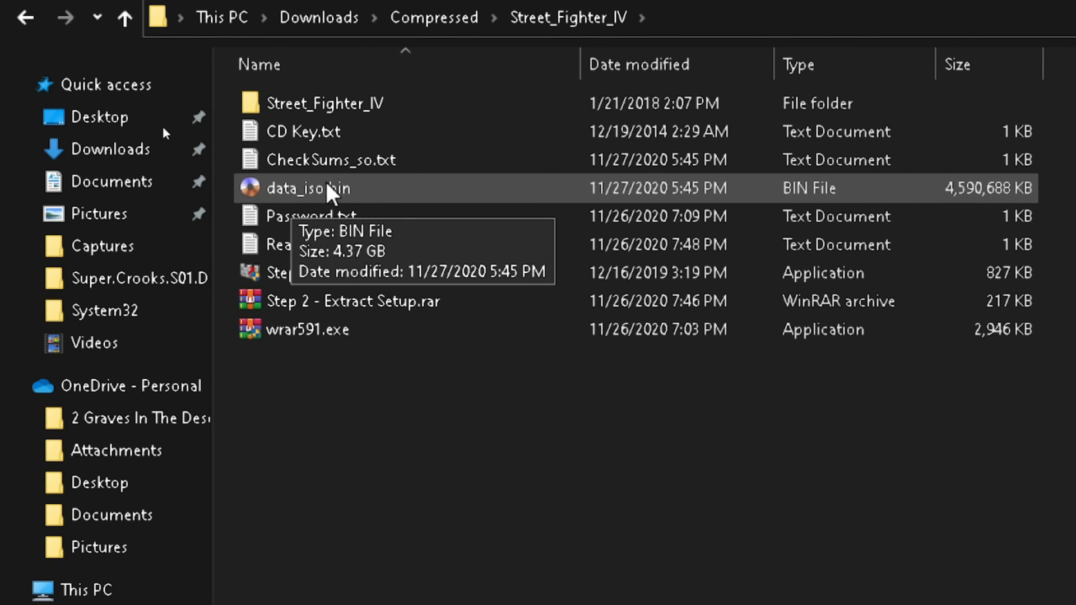
pyautogui.moveTo(323, 206)
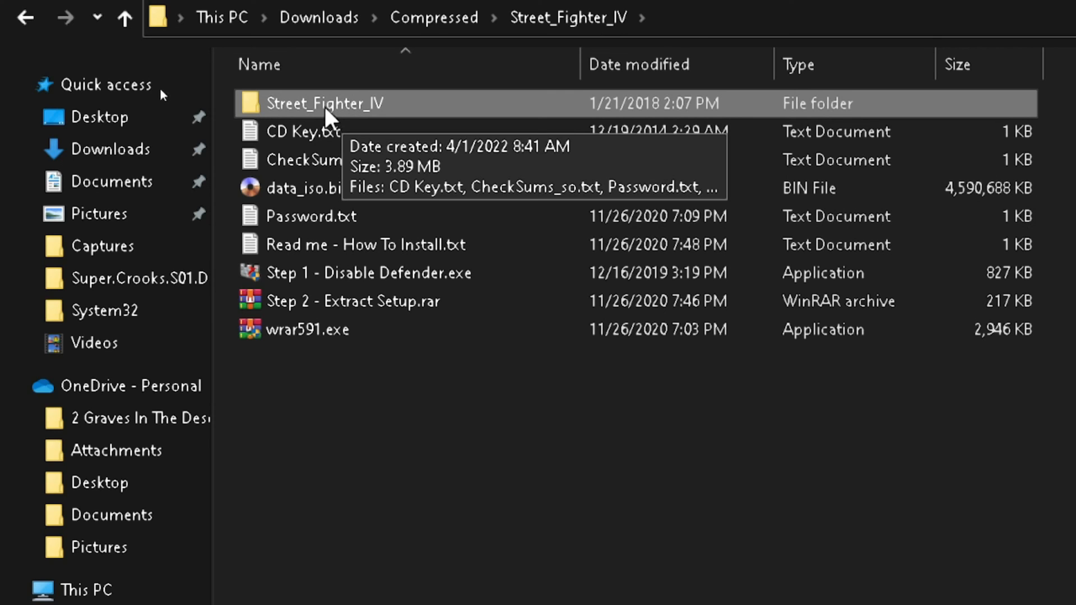
pyautogui.moveTo(317, 120)
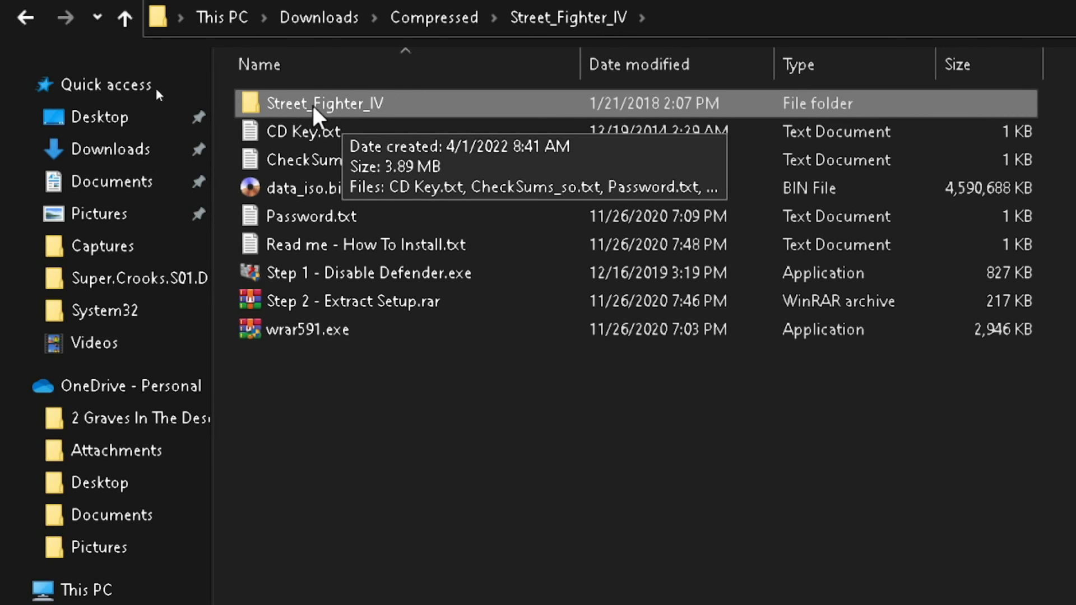